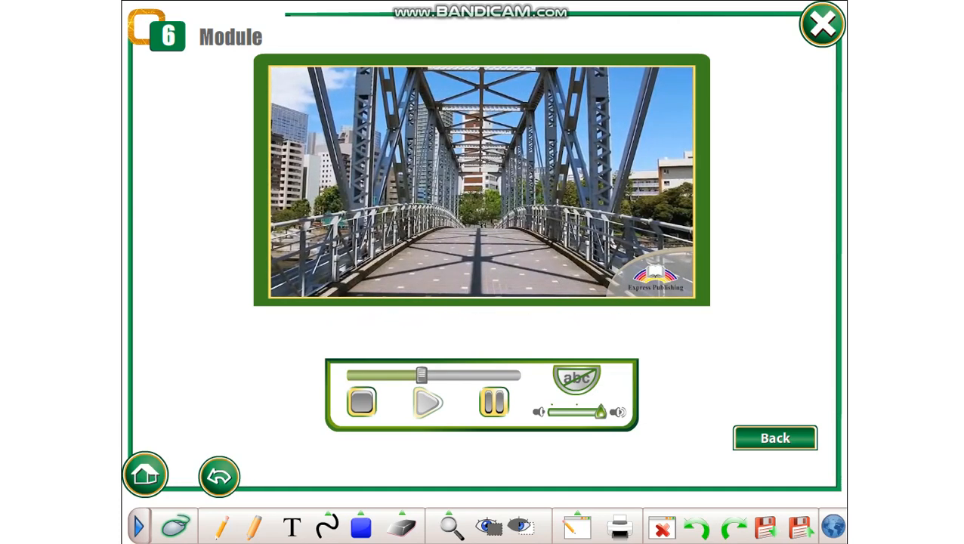
- Turn on the abc subtitles so captions show beneath the playing Module 6 STEM careers clip
left_click(427, 403)
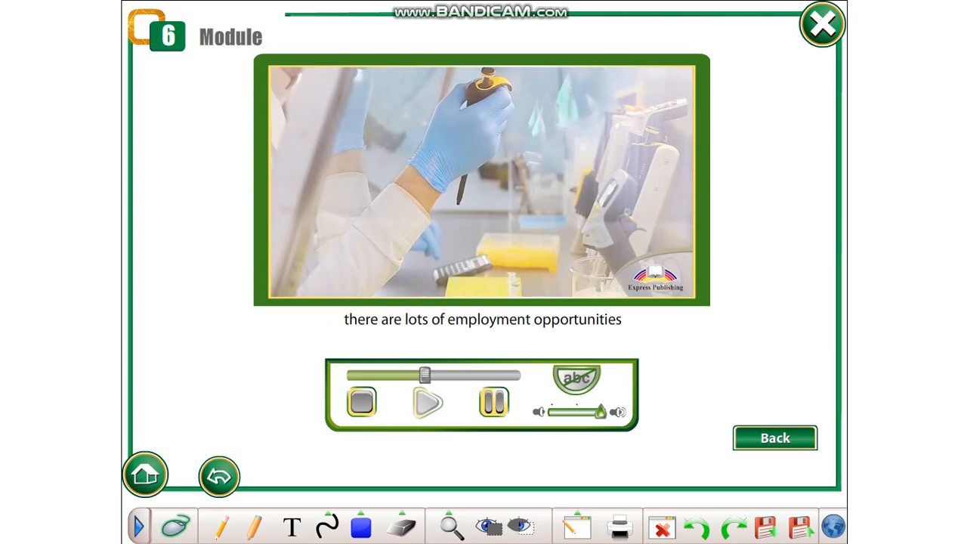